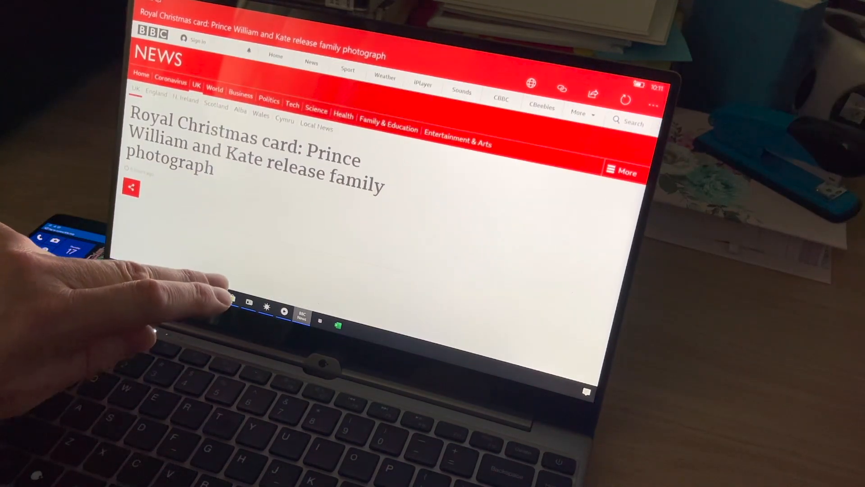
# Scroll down through the BBC Royal Christmas card article
pyautogui.scroll(-3)
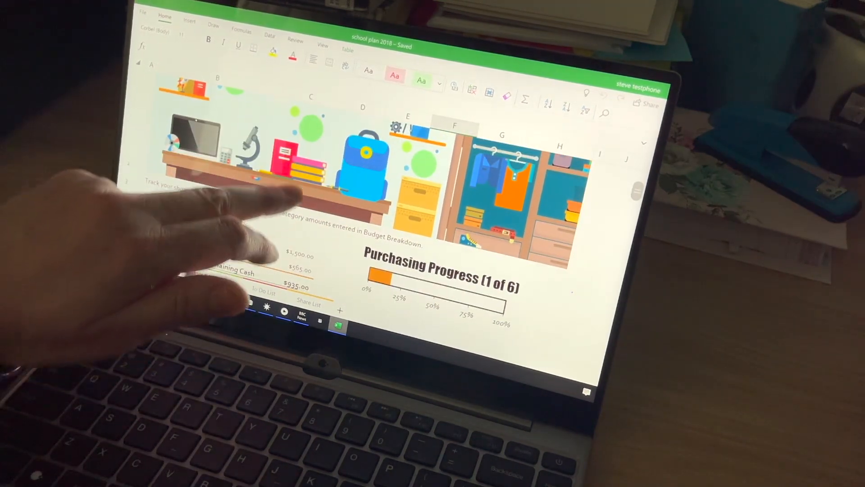
pyautogui.scroll(-3)
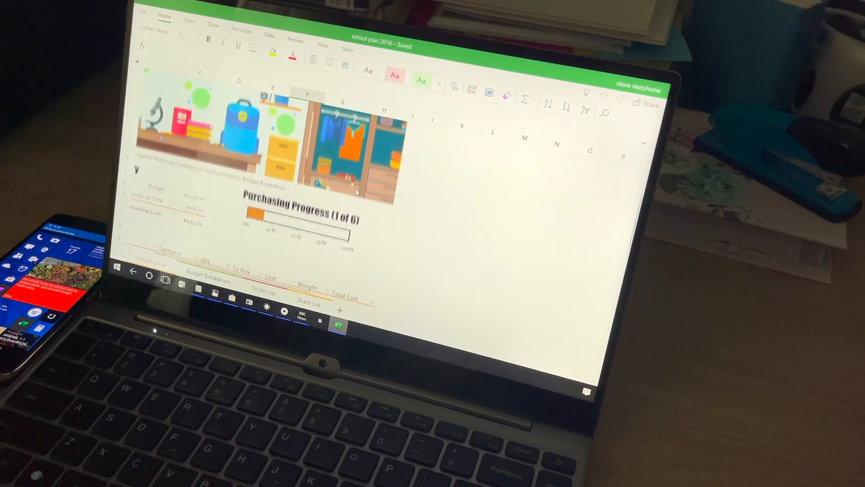
pyautogui.scroll(-3)
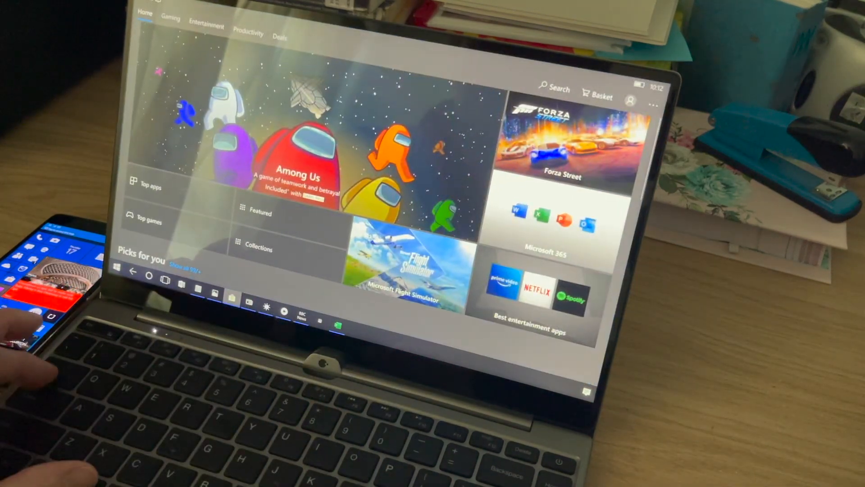
pyautogui.click(165, 280)
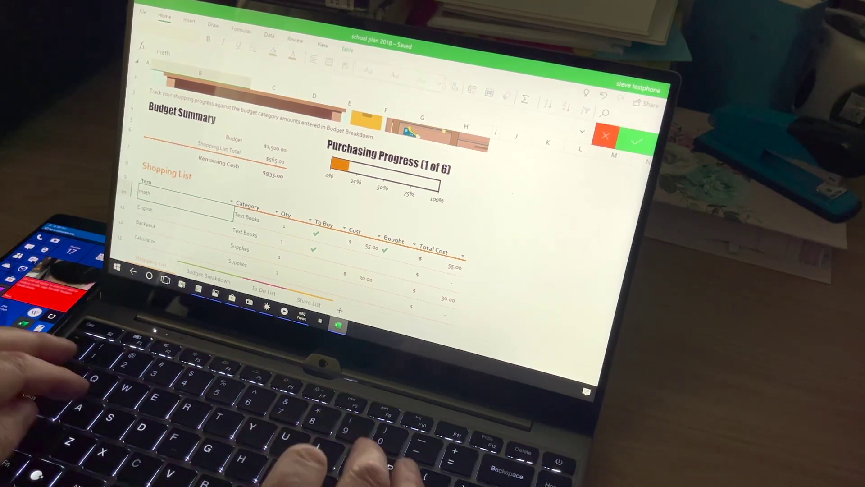
# Change the first Shopping List item to 'math and english combined' and commit it
pyautogui.write('and english')
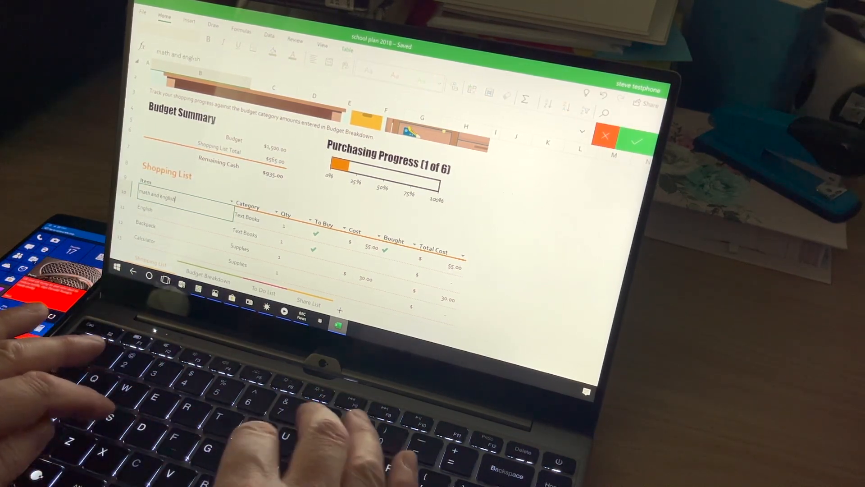
pyautogui.write('combined')
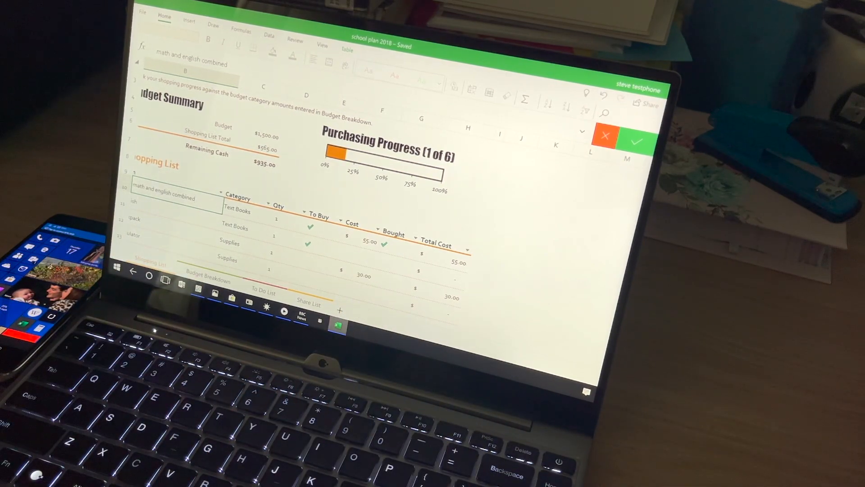
pyautogui.click(637, 140)
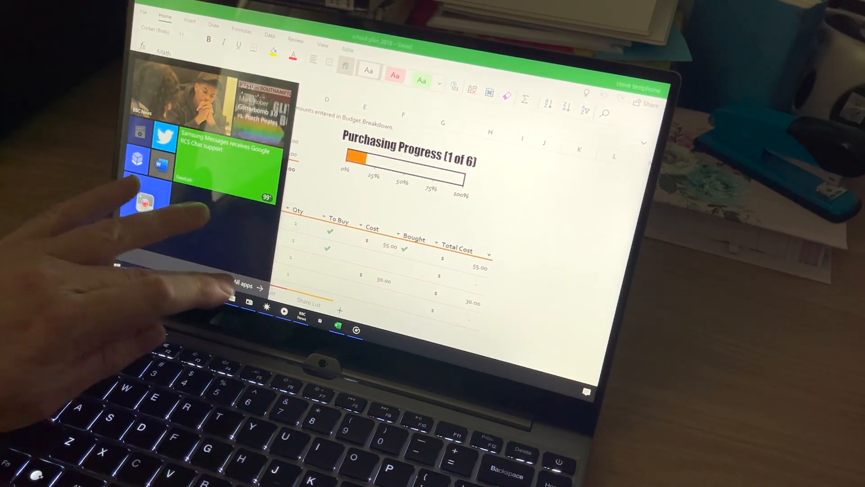
# Open All apps from Start and scroll the alphabetical app list
pyautogui.click(246, 287)
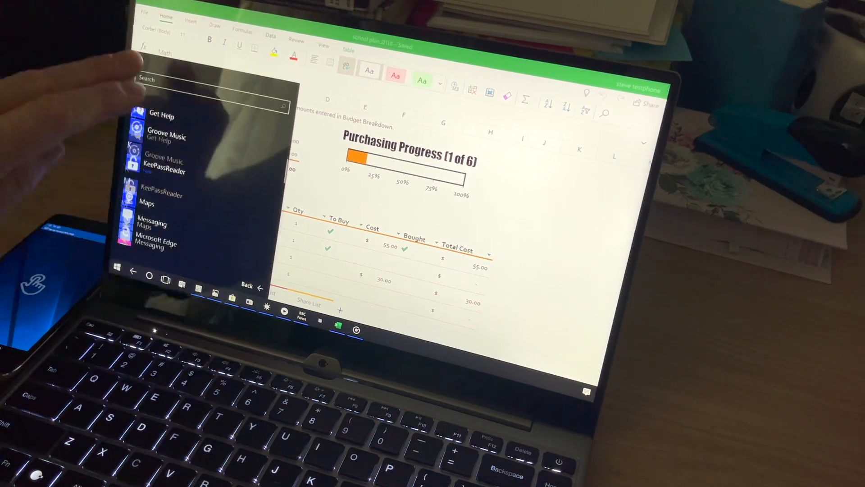
pyautogui.scroll(-3)
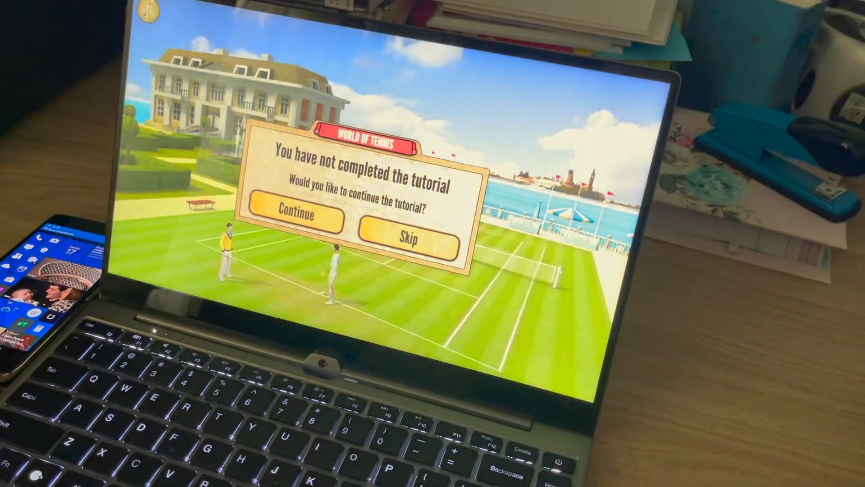
# Continue the World of Tennis tutorial, skip the skills tip, and start the coach's free basic training
pyautogui.click(406, 239)
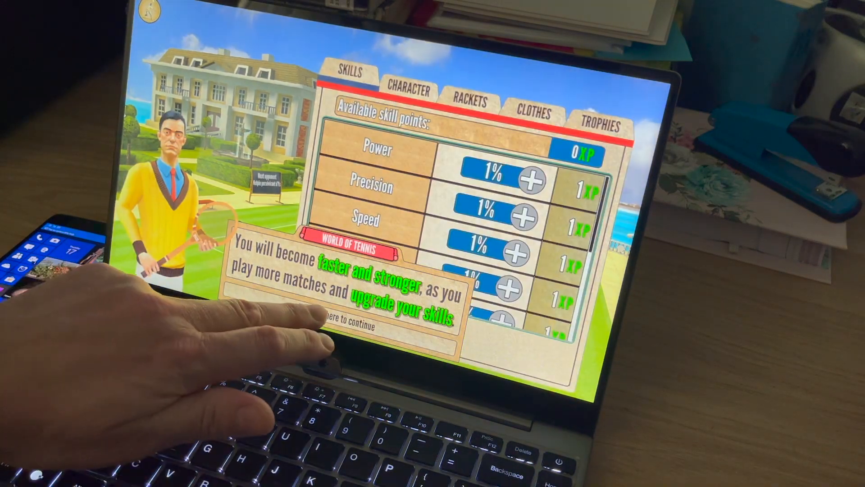
pyautogui.click(342, 326)
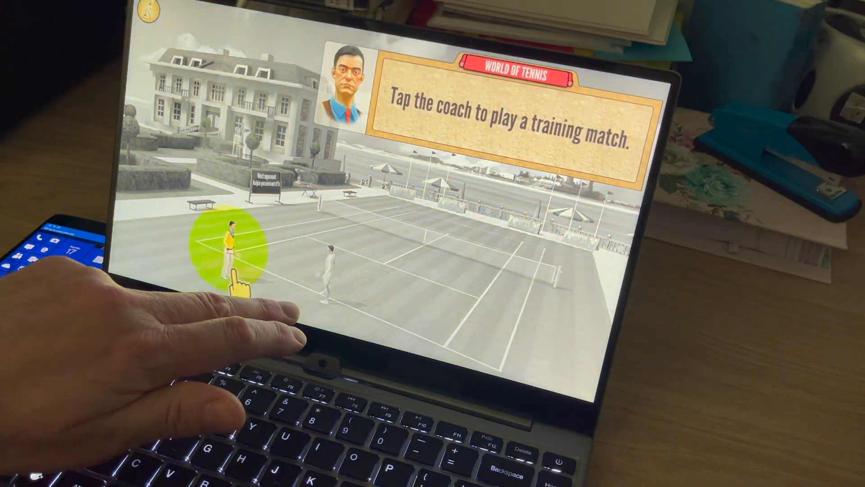
pyautogui.click(229, 248)
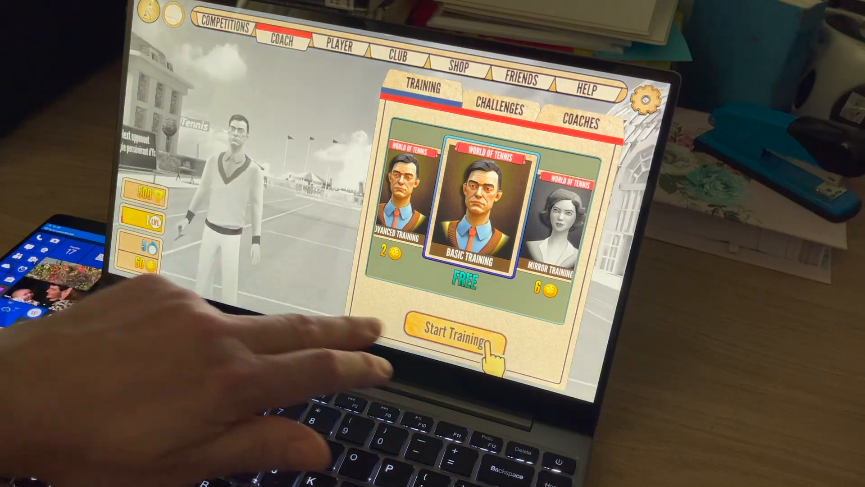
pyautogui.click(453, 336)
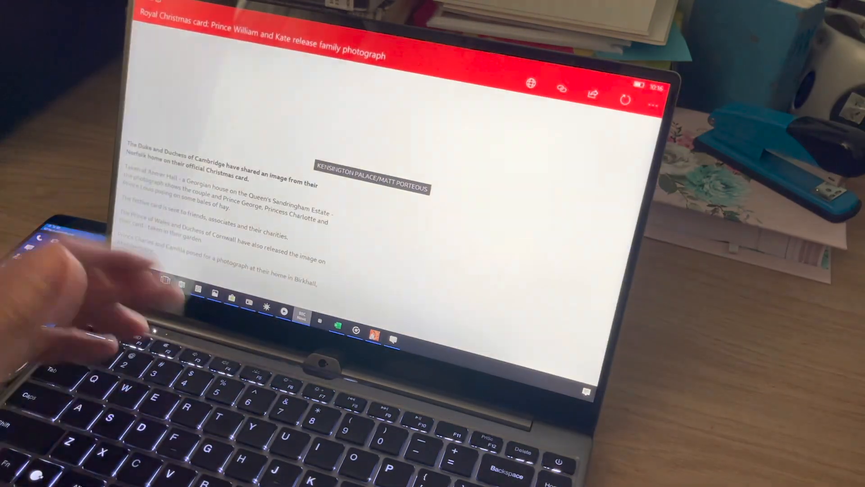
# Open Task View showing News Reader, Weather and Photos thumbnails
pyautogui.click(165, 281)
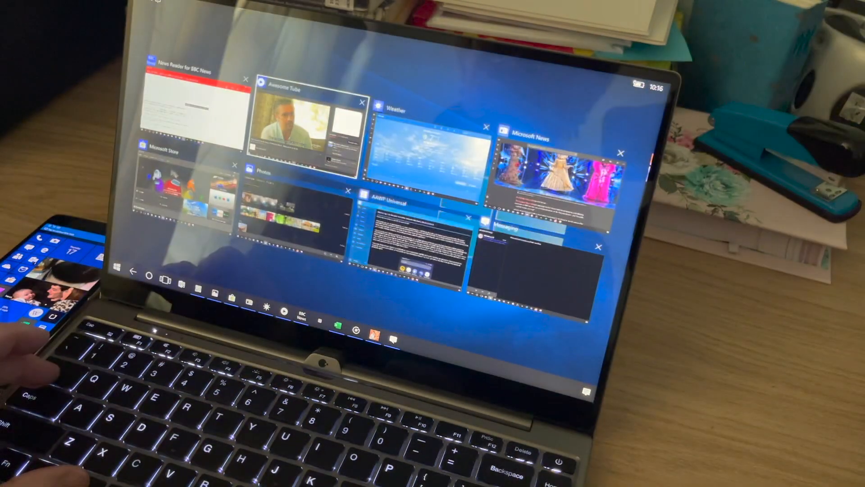